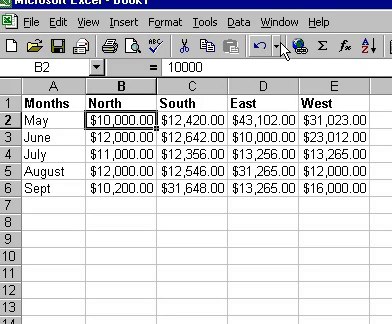
Step: Freeze panes at B2 to lock the region headings and Months column, then reach Unfreeze Panes
{"action": "left_click", "coordinate": [287, 11]}
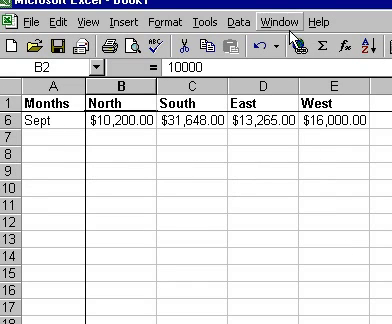
{"action": "left_click", "coordinate": [278, 17]}
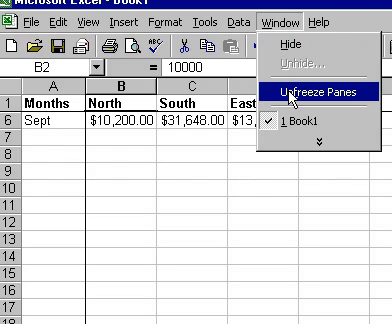